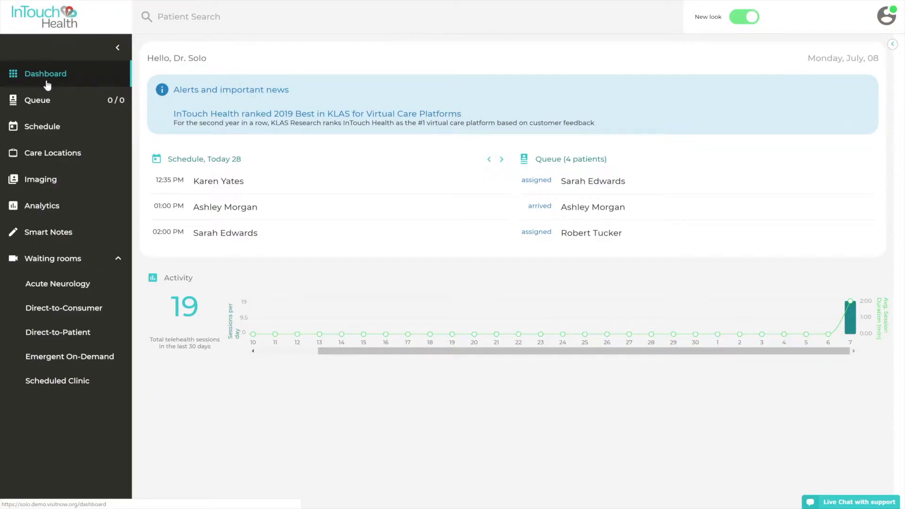
- Filter Smart Notes visits to Unsigned, Past 24 hours, Emergent On-Demand waiting room
{"action": "left_click", "coordinate": [48, 231]}
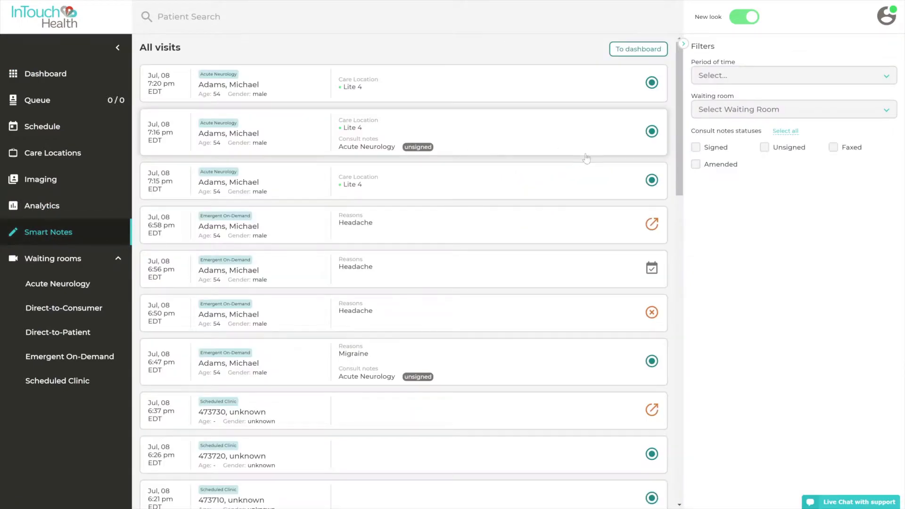
{"action": "left_click", "coordinate": [765, 147]}
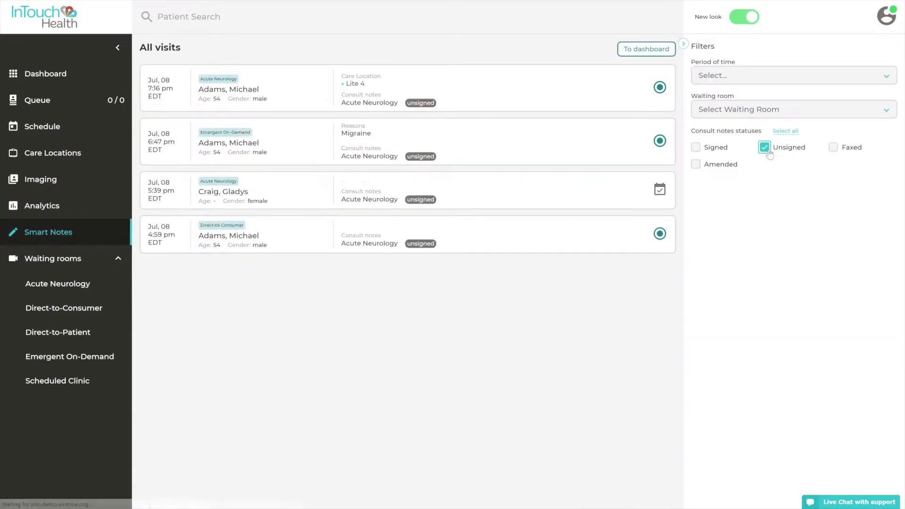
{"action": "left_click", "coordinate": [793, 75]}
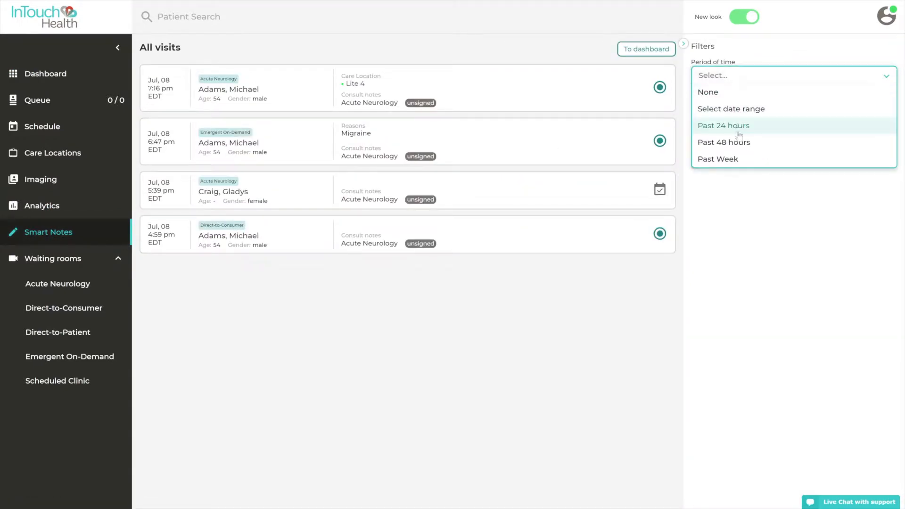
{"action": "left_click", "coordinate": [724, 126]}
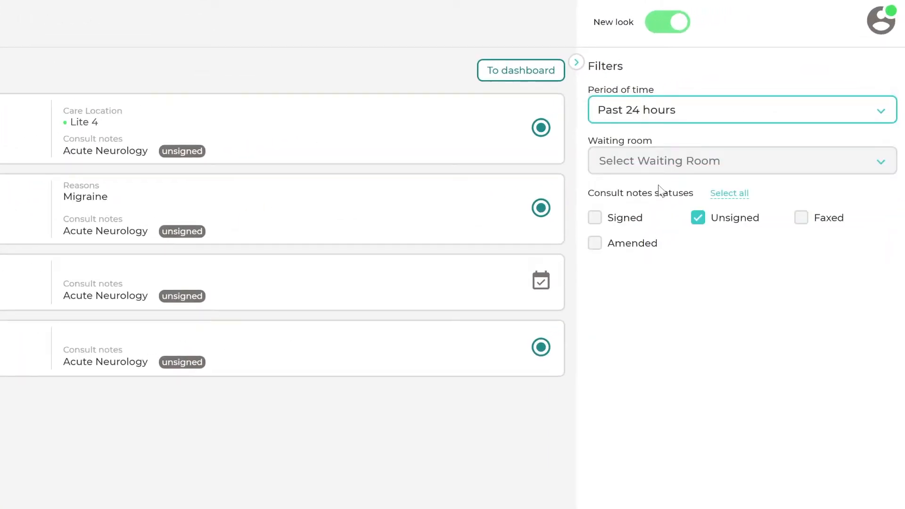
{"action": "left_click", "coordinate": [742, 160]}
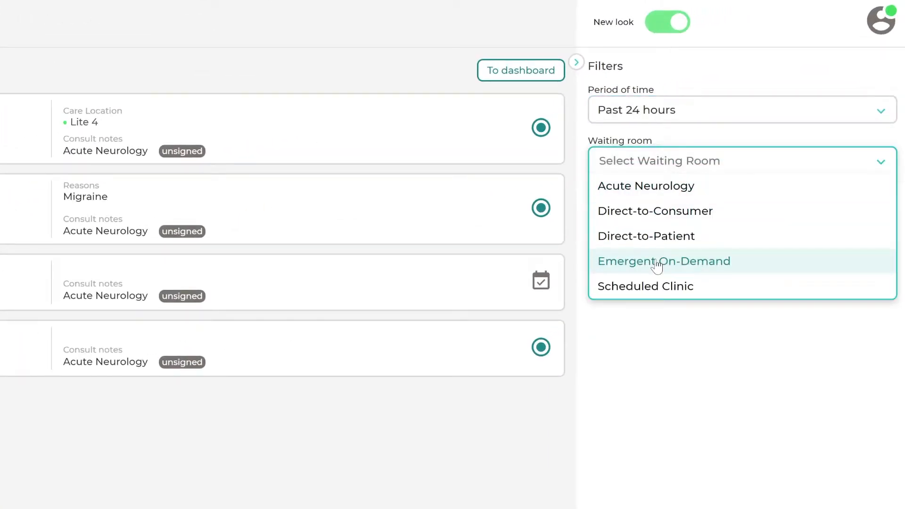
{"action": "left_click", "coordinate": [664, 261]}
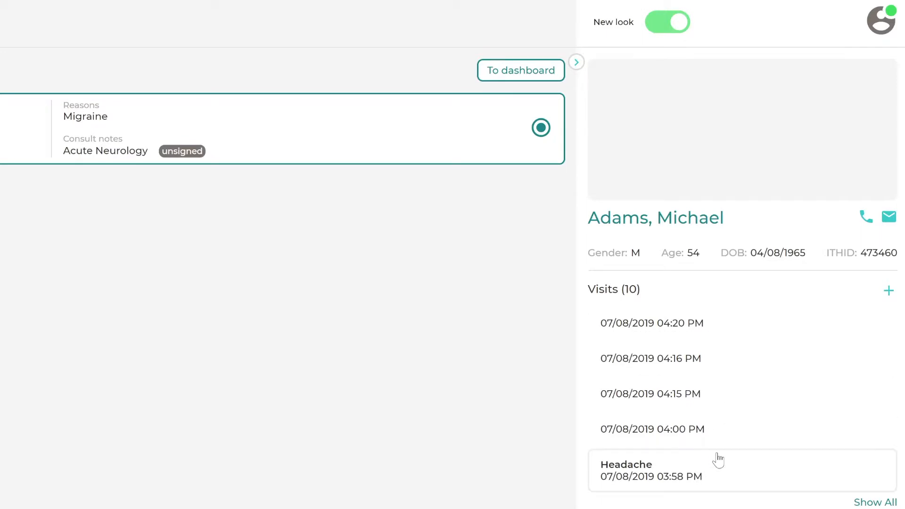
{"action": "mouse_move", "coordinate": [486, 320]}
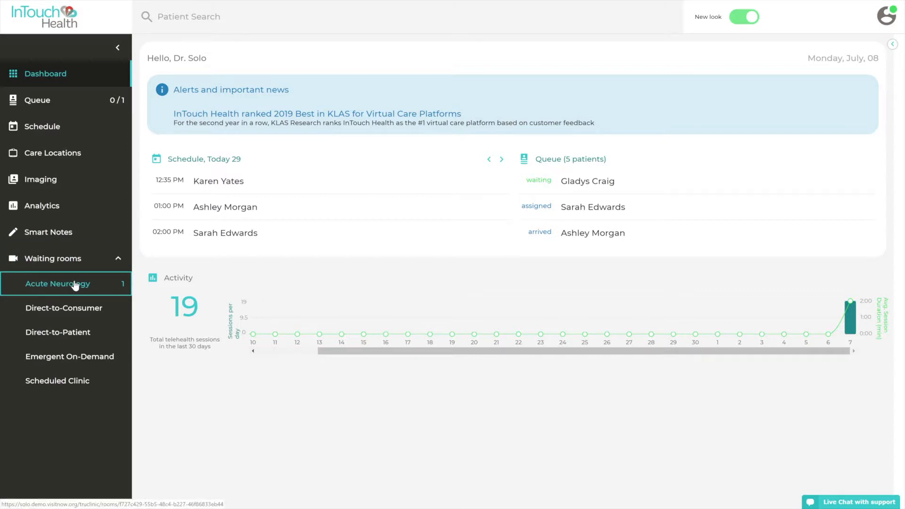
- Open the waiting patient's Acute Neurology visit note from the Acute Neurology room
{"action": "left_click", "coordinate": [58, 284]}
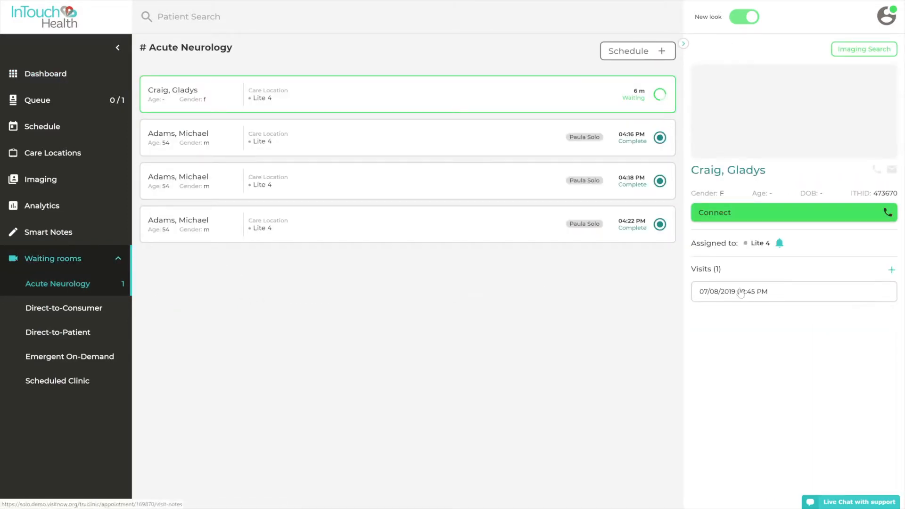
{"action": "left_click", "coordinate": [741, 293]}
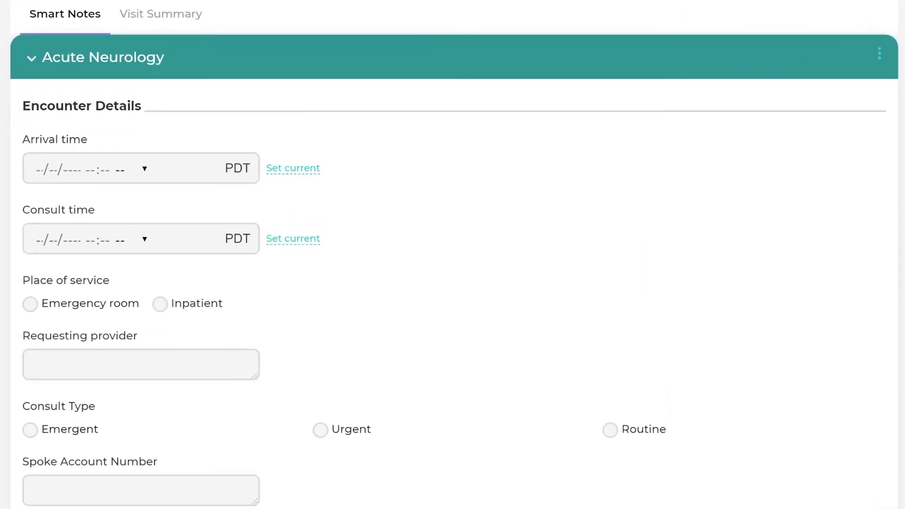
- Mark Last Known Well as Known and set its time to now, 7/8/2019 4:34 PM
{"action": "scroll", "scroll_direction": "down", "scroll_amount": 3}
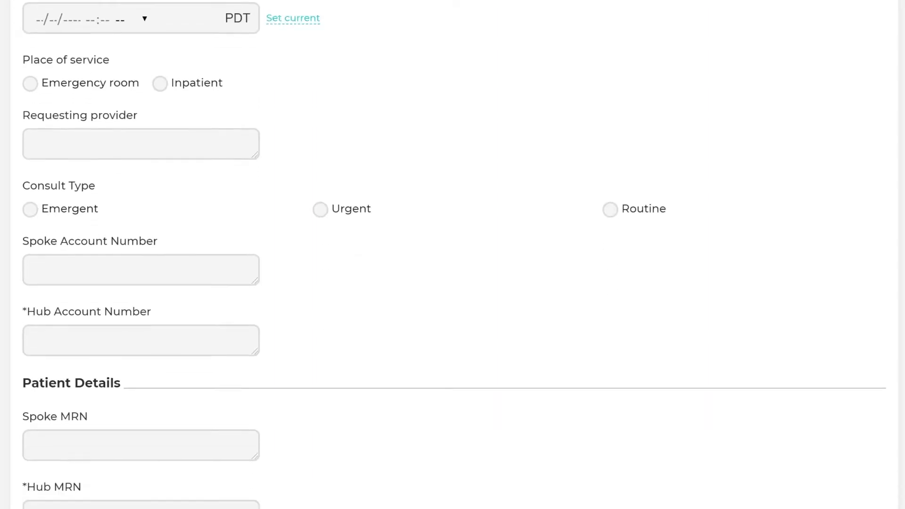
{"action": "scroll", "scroll_direction": "down", "scroll_amount": 3}
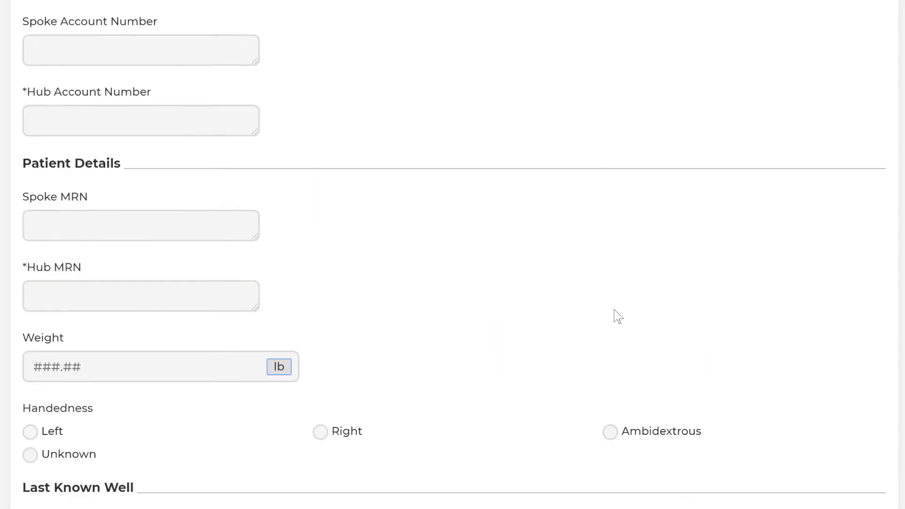
{"action": "scroll", "scroll_direction": "down", "scroll_amount": 3}
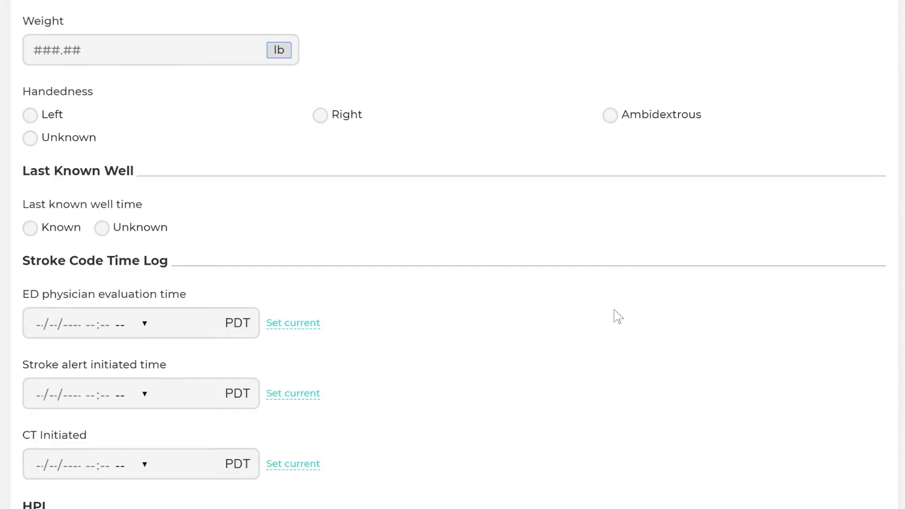
{"action": "left_click", "coordinate": [29, 227]}
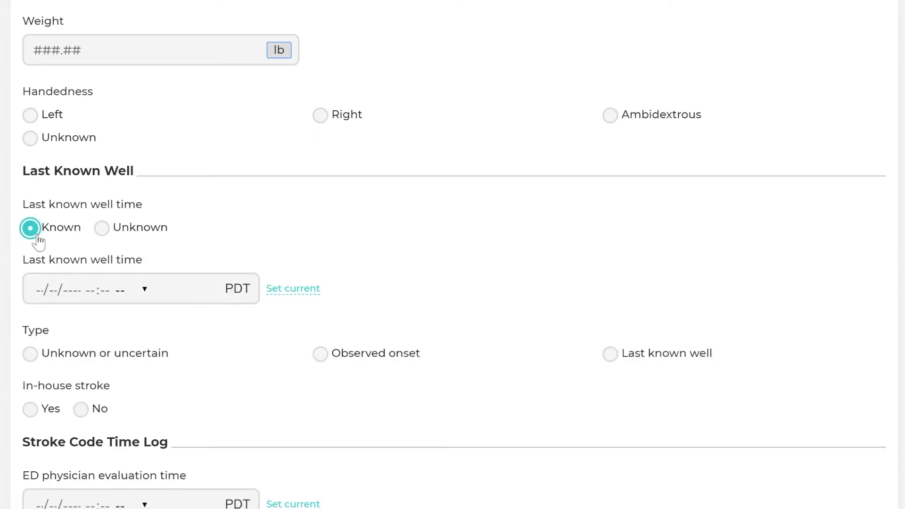
{"action": "left_click", "coordinate": [292, 289]}
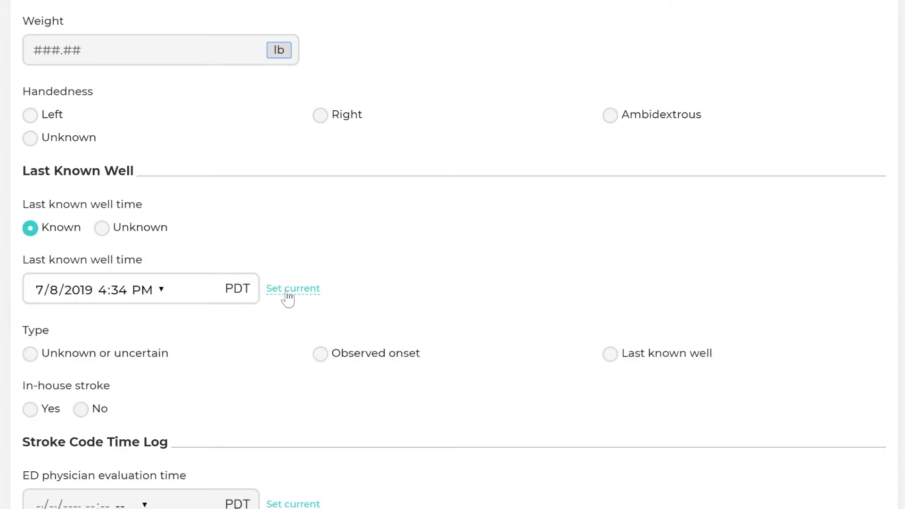
{"action": "scroll", "scroll_direction": "down", "scroll_amount": 3}
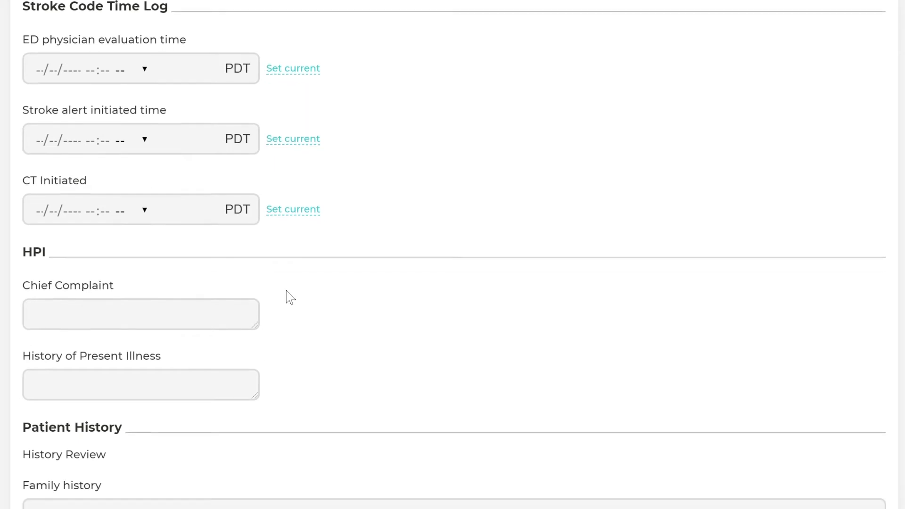
{"action": "scroll", "scroll_direction": "down", "scroll_amount": 3}
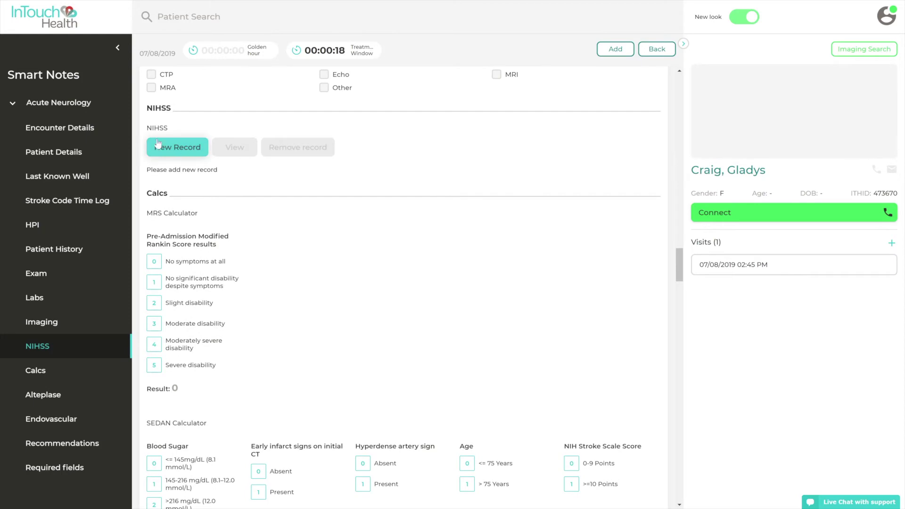
- Review the generated Acute Neurology note preview and sign it off
{"action": "left_click", "coordinate": [62, 443]}
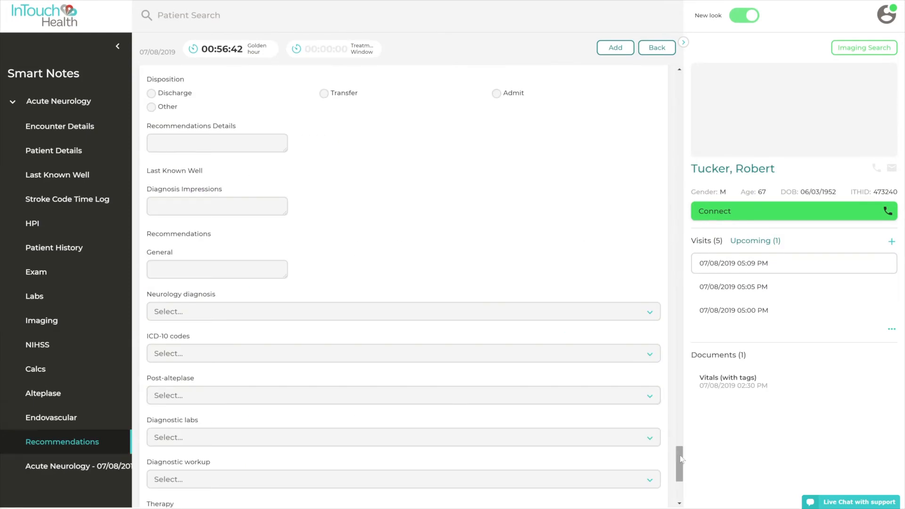
{"action": "left_click", "coordinate": [71, 466]}
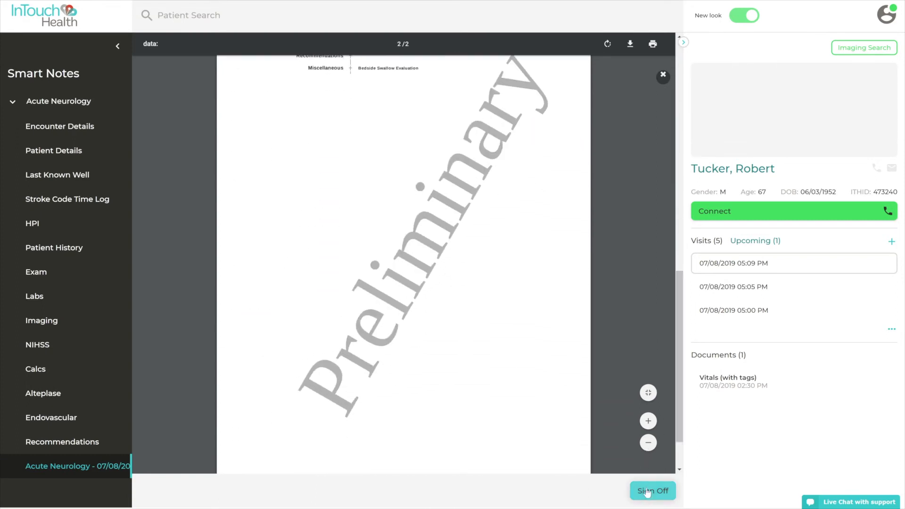
{"action": "left_click", "coordinate": [652, 504]}
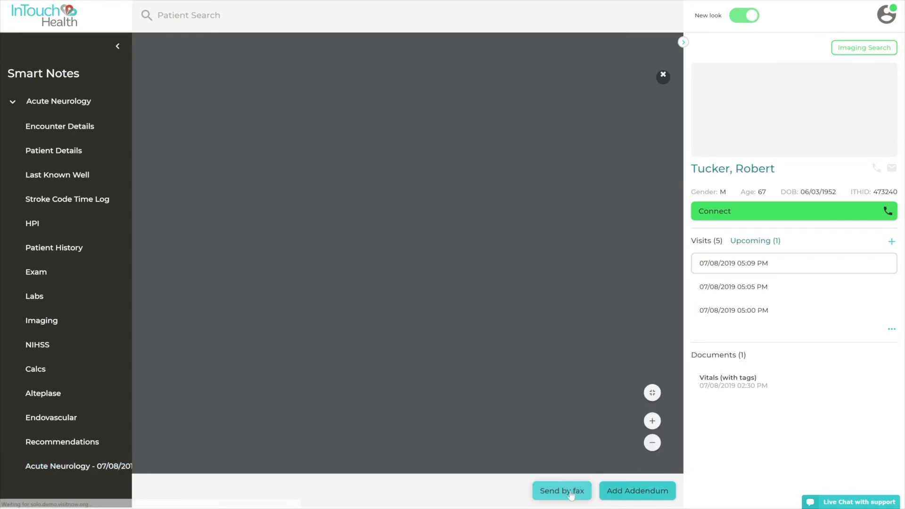